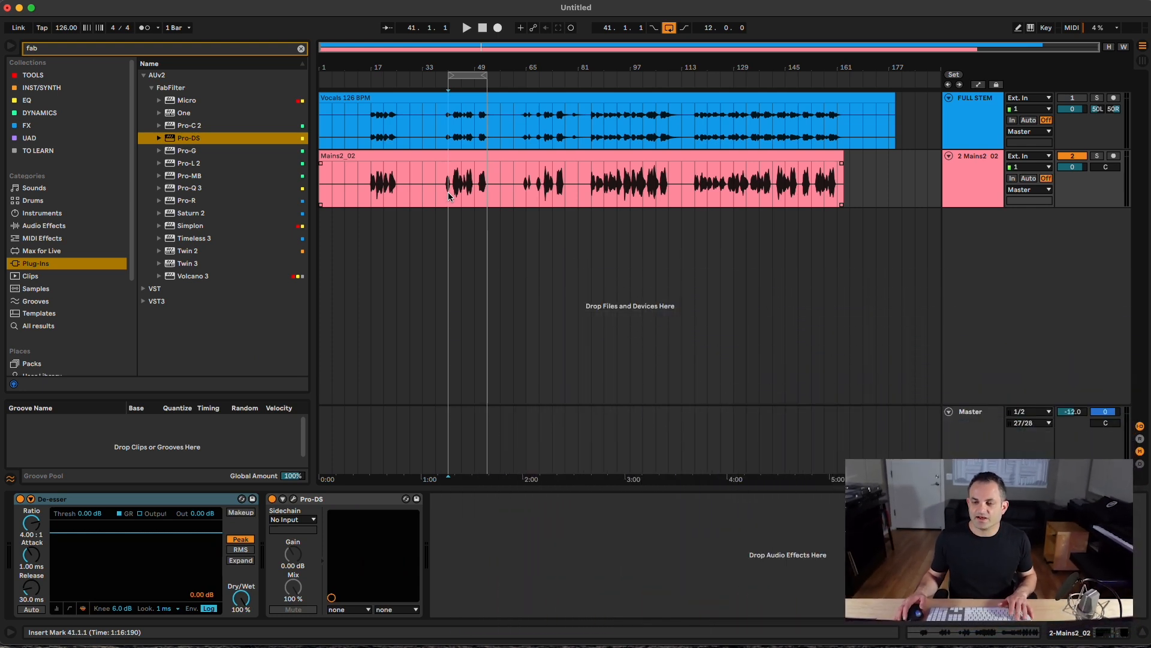
Select the Mains2_02 vocal track and zoom the arrangement into the phrase at bars 42–46 for playback
click(428, 158)
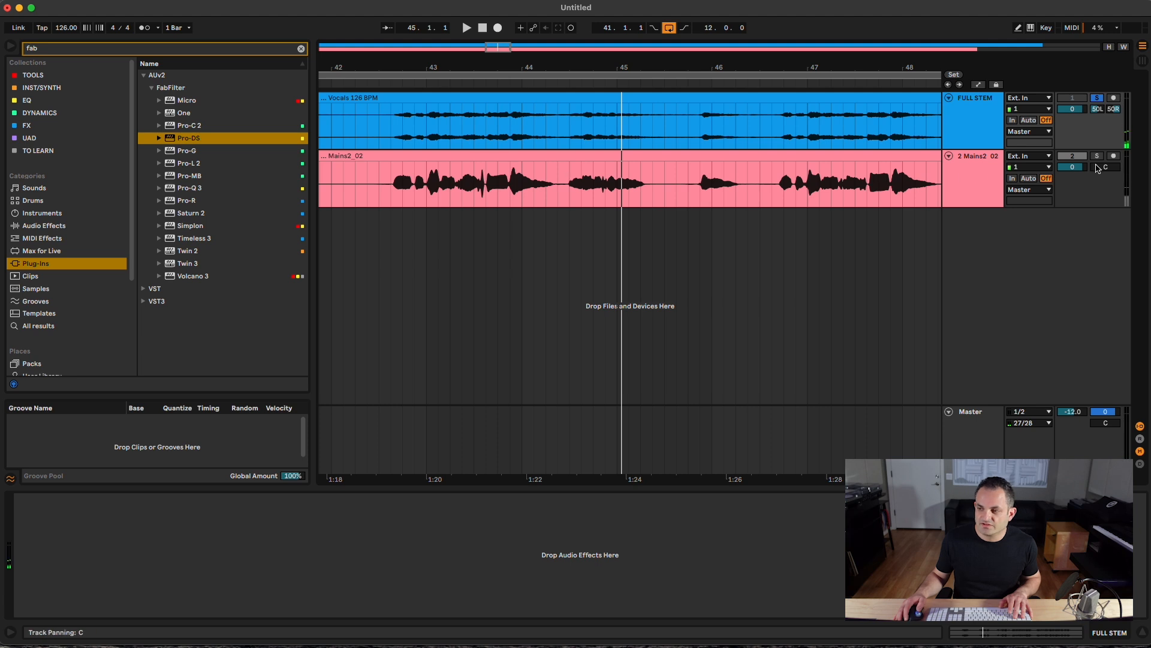
click(1098, 154)
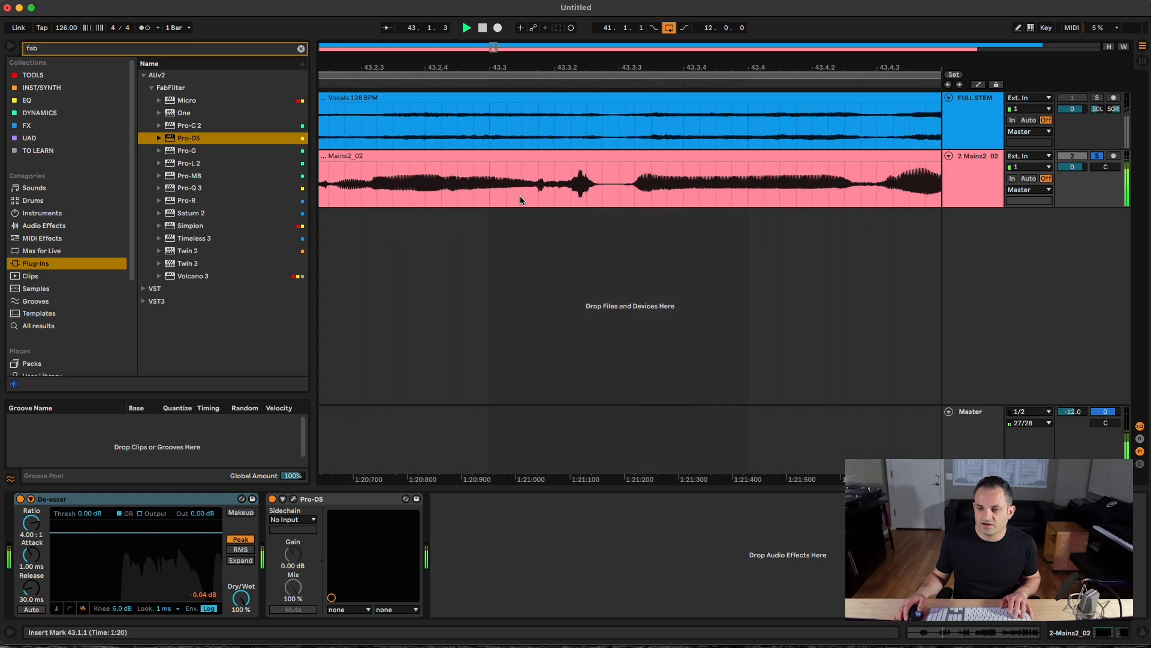
drag(457, 180, 652, 180)
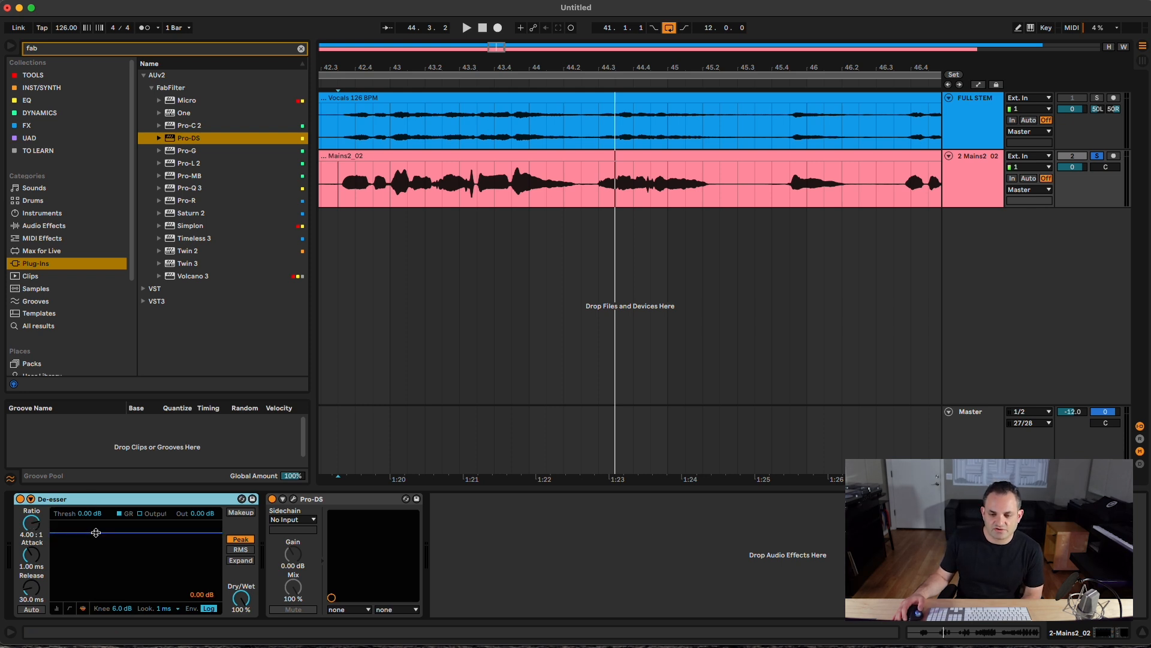
Show the De-esser level meters and select a short sibilant stretch of the vocal to loop
click(209, 608)
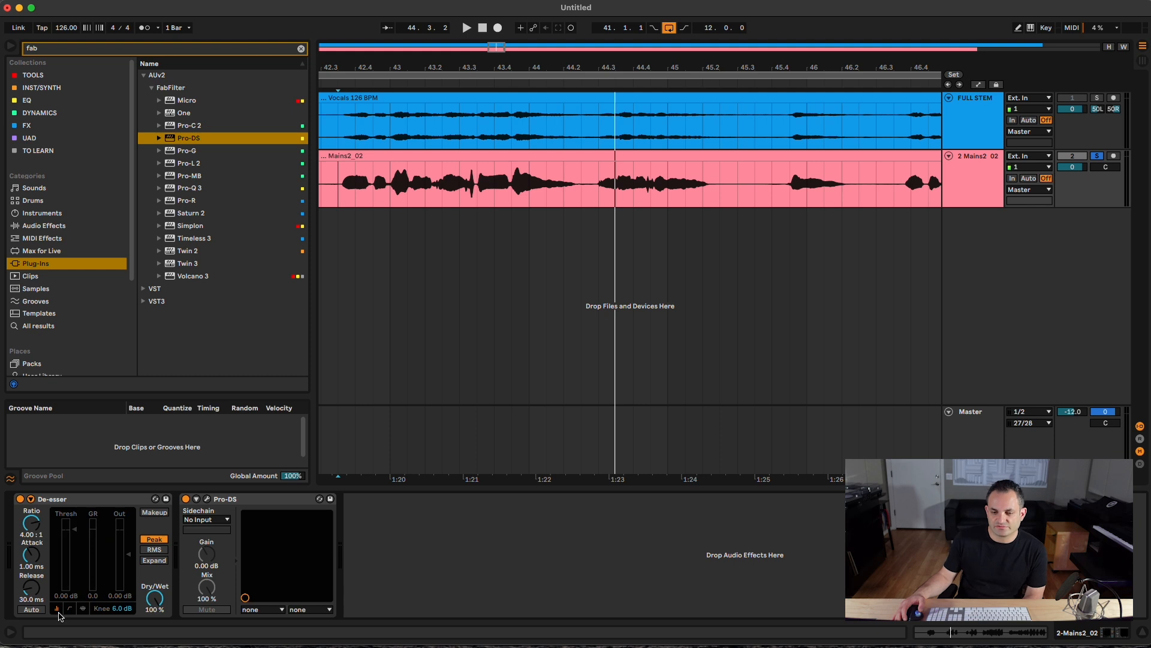
mouse_move(126, 530)
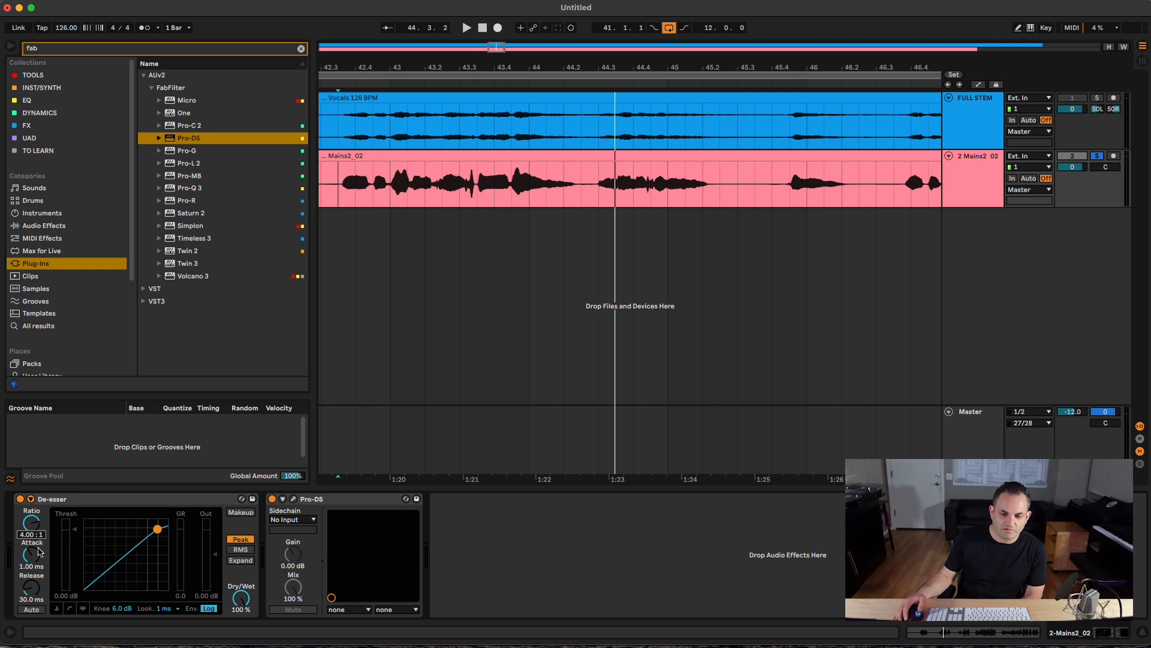
mouse_move(47, 577)
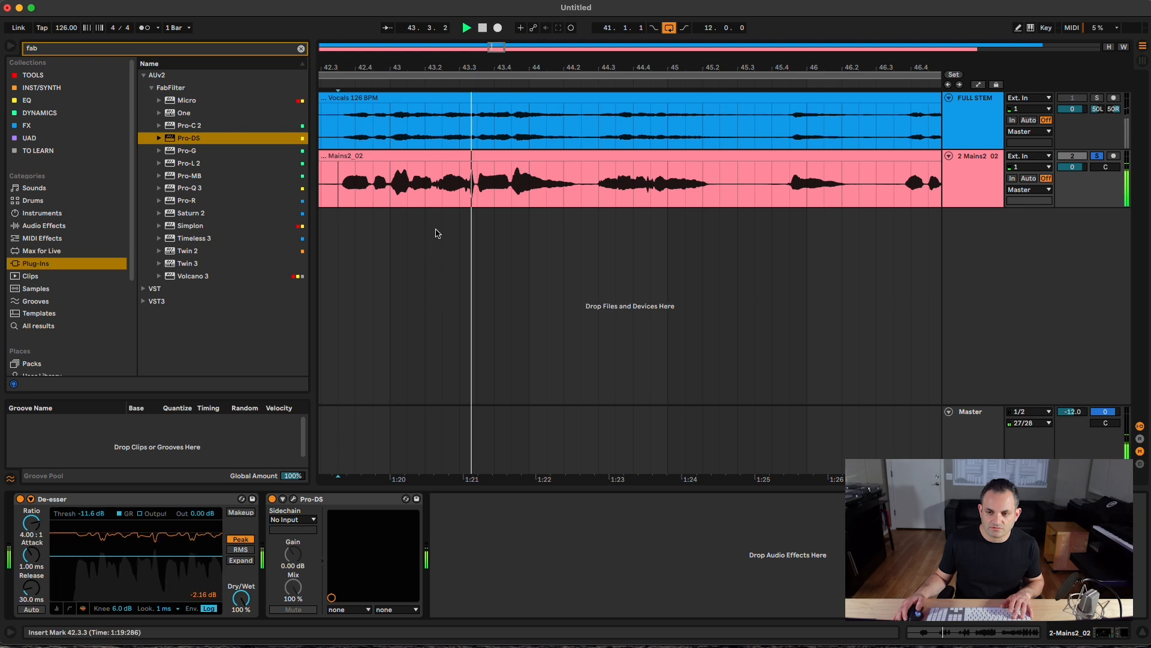
drag(446, 180, 494, 180)
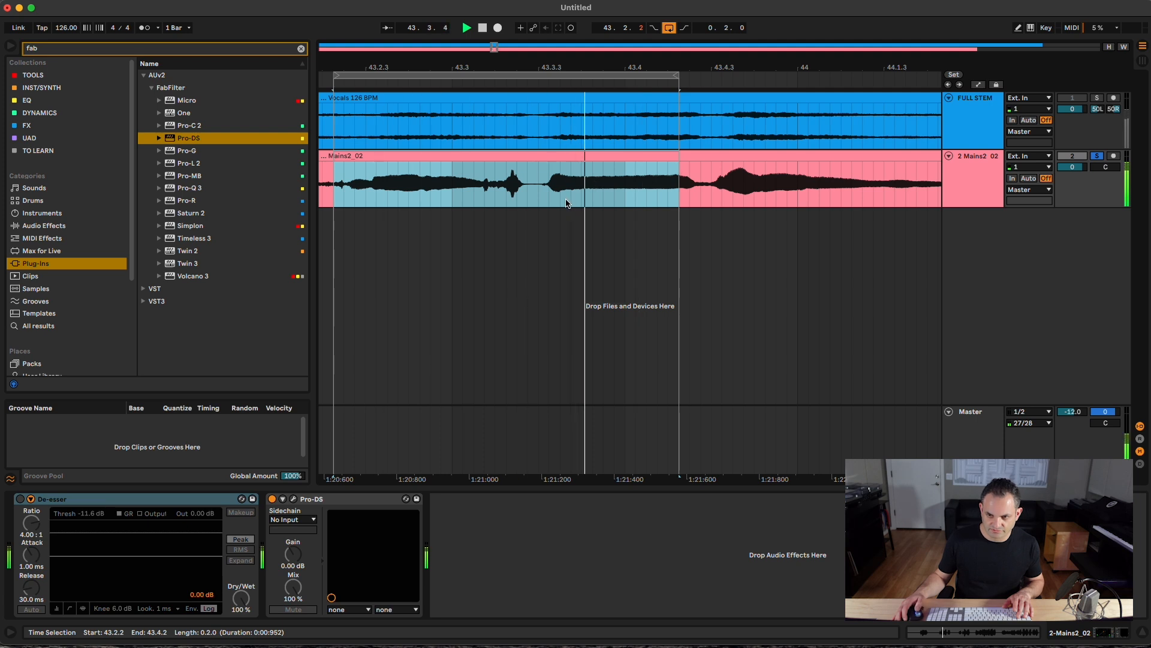
Re-enable the De-esser and work its threshold from -15.6 dB up to about -10 dB while listening
click(20, 499)
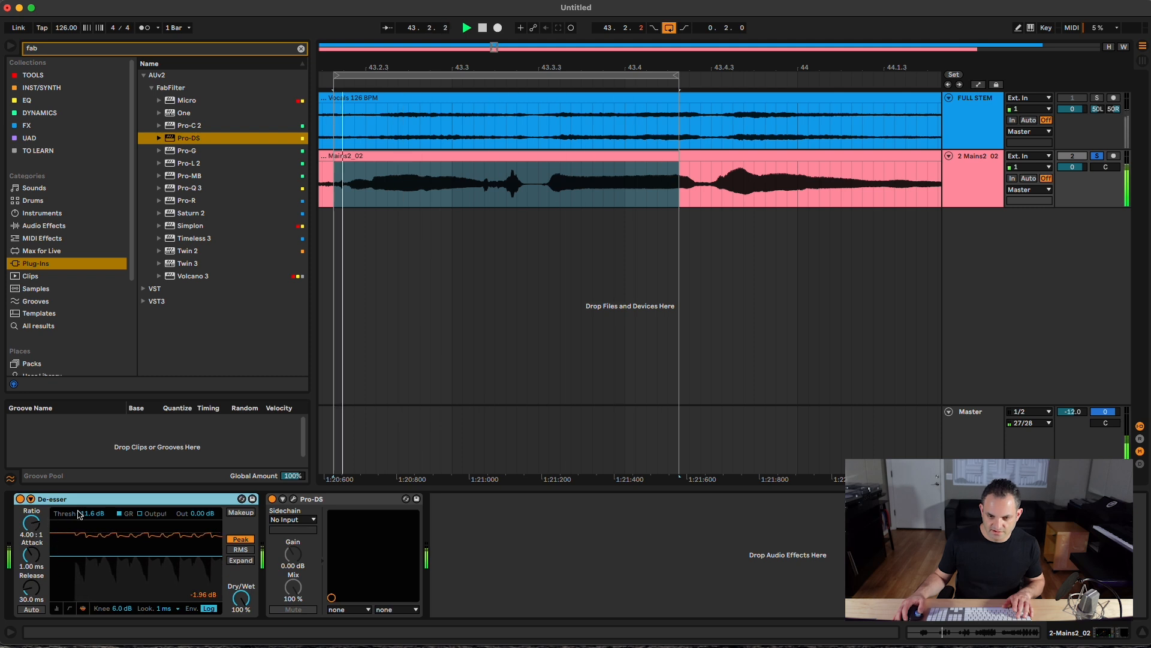
drag(80, 512, 79, 522)
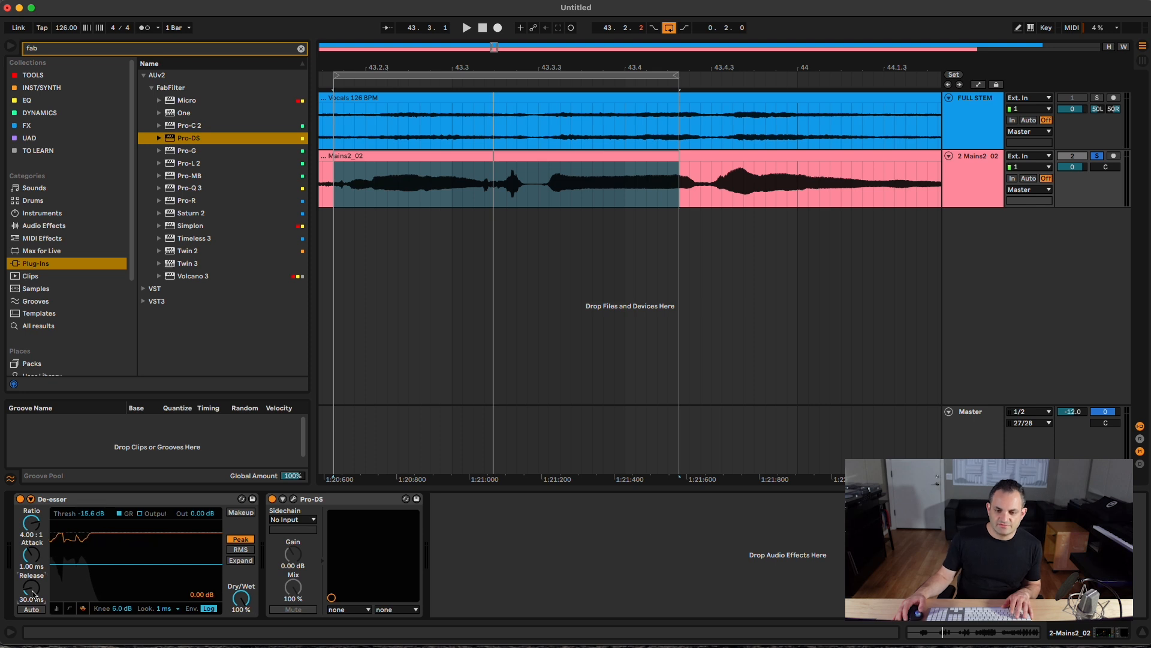
drag(31, 522, 31, 536)
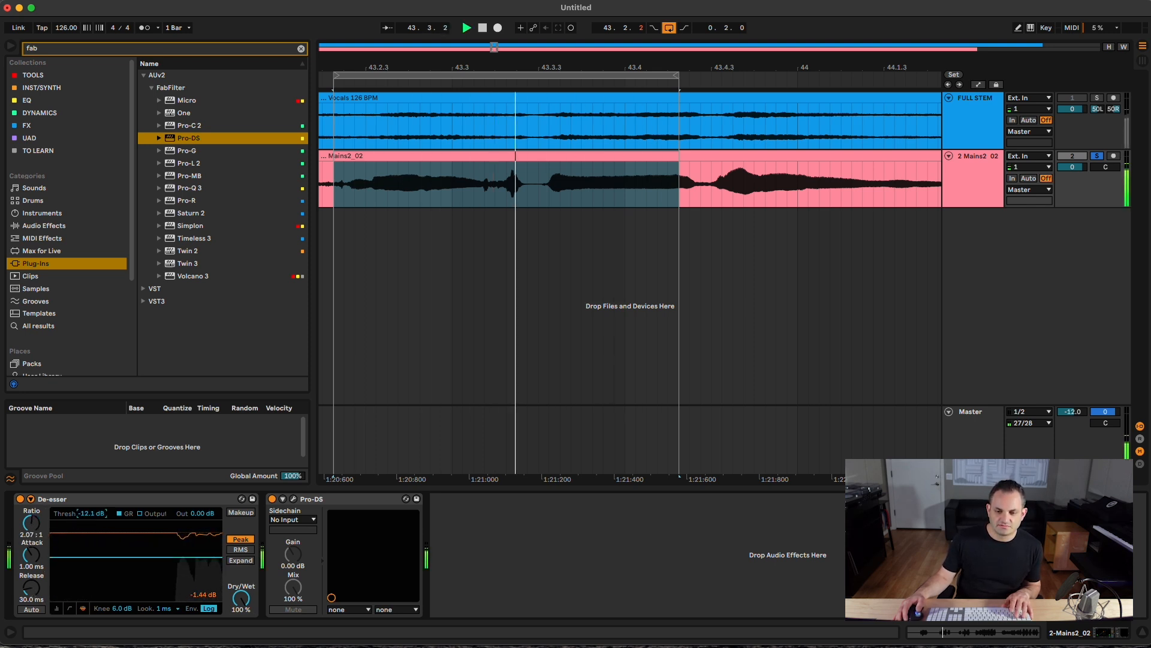
drag(80, 512, 81, 518)
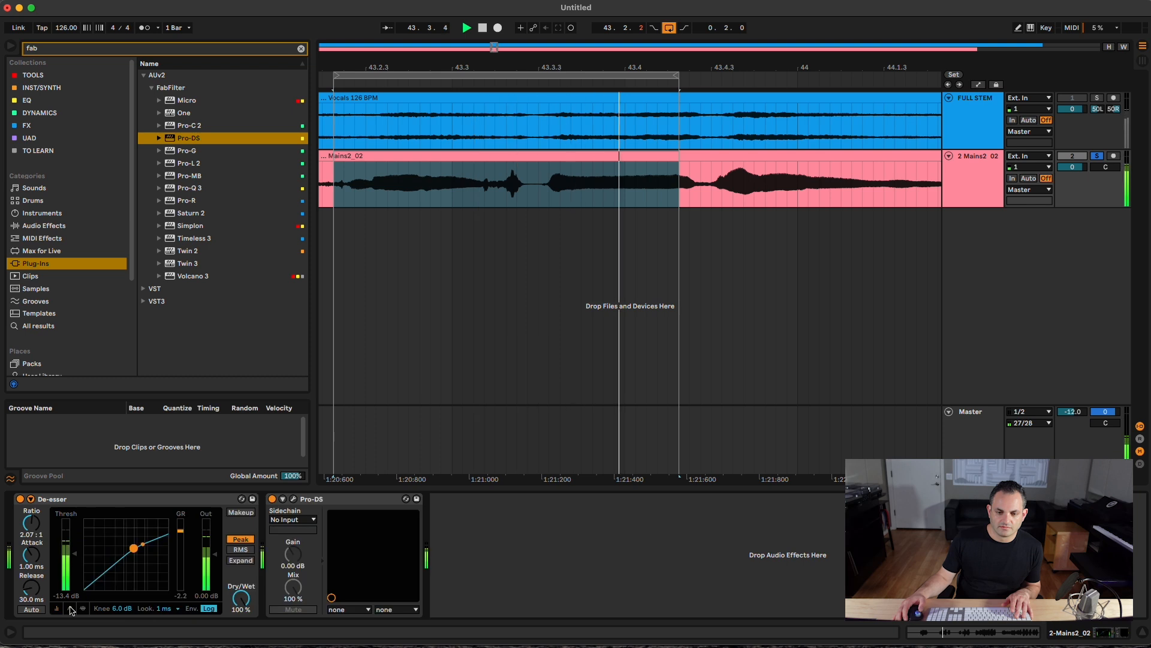
drag(133, 549, 140, 545)
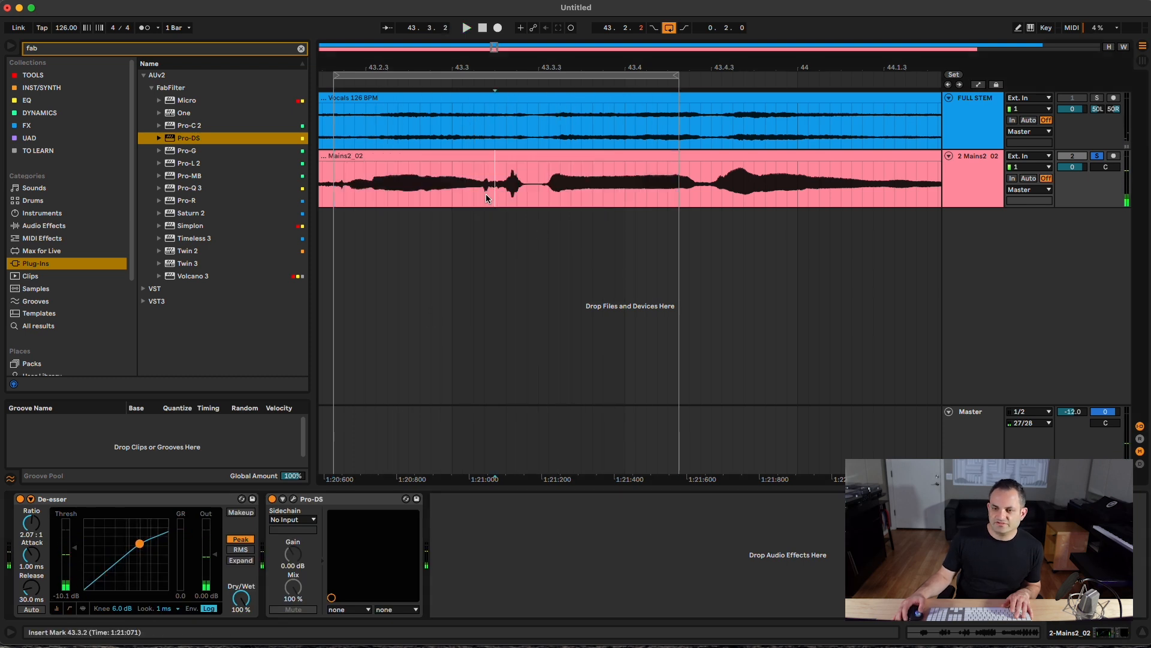
Zoom back out over the vocal phrases and bring up the Pro-DS plugin window
drag(482, 182, 522, 183)
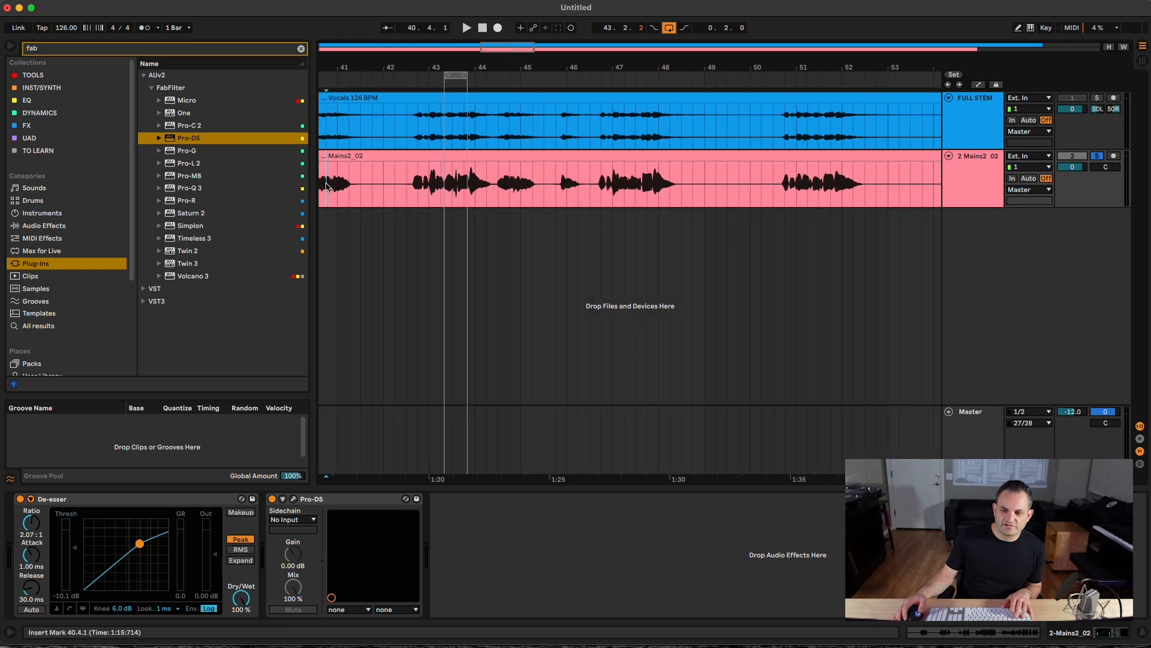
click(292, 499)
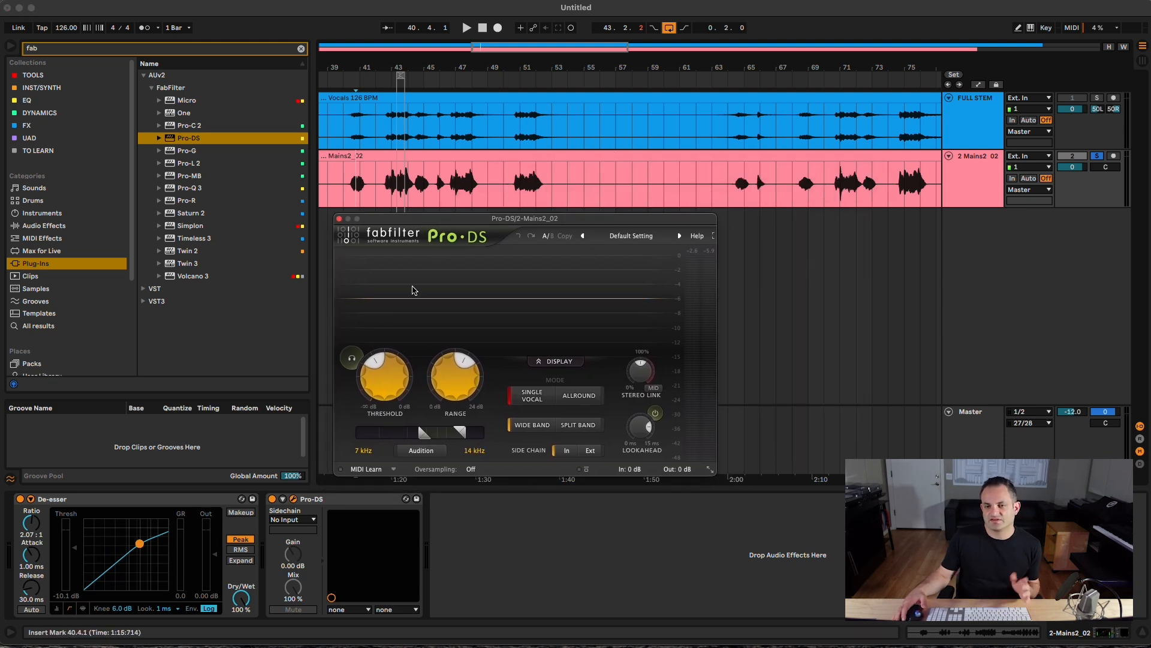
mouse_move(426, 349)
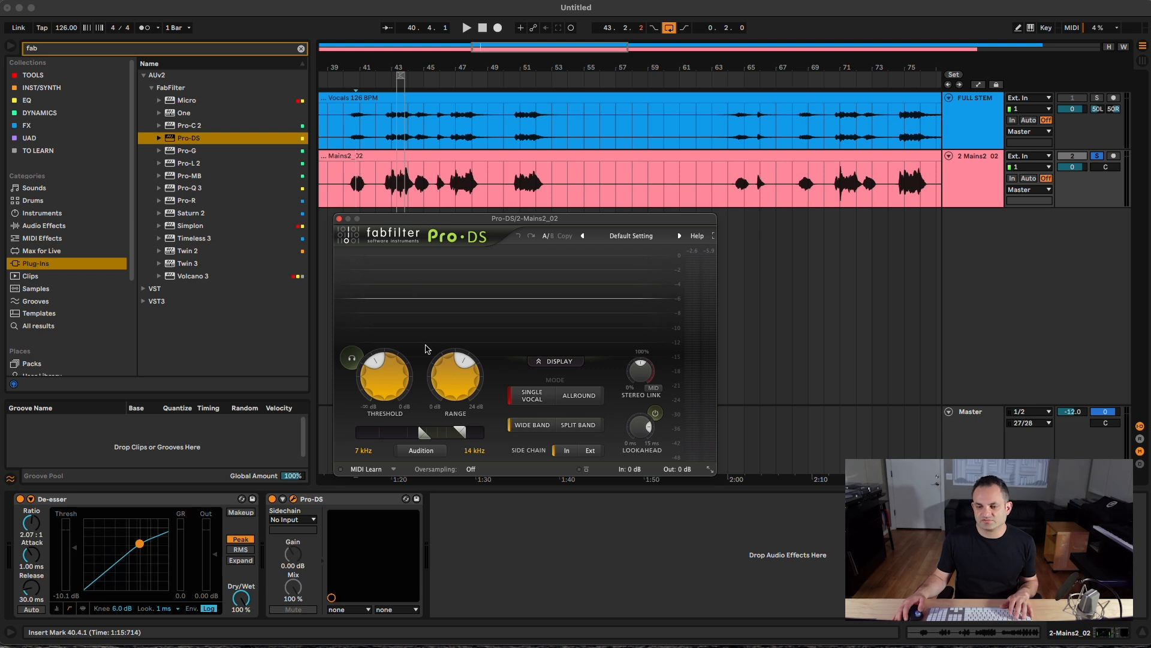
mouse_move(542, 280)
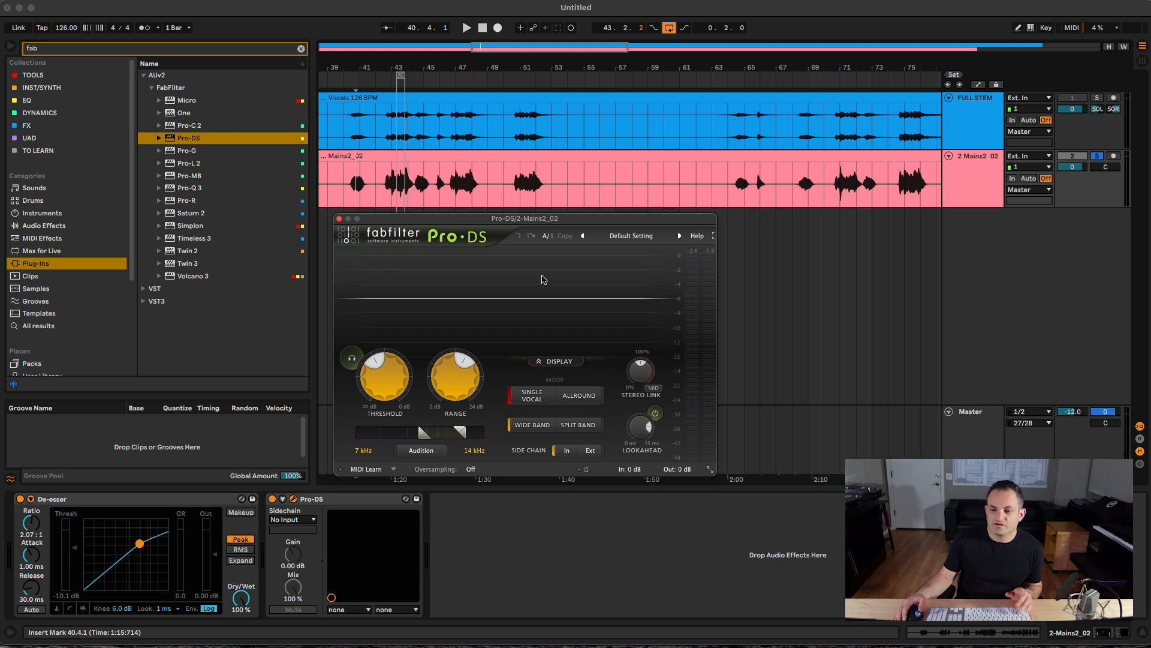
Load the Female Wide Band preset from the Single Vocal factory presets
click(632, 237)
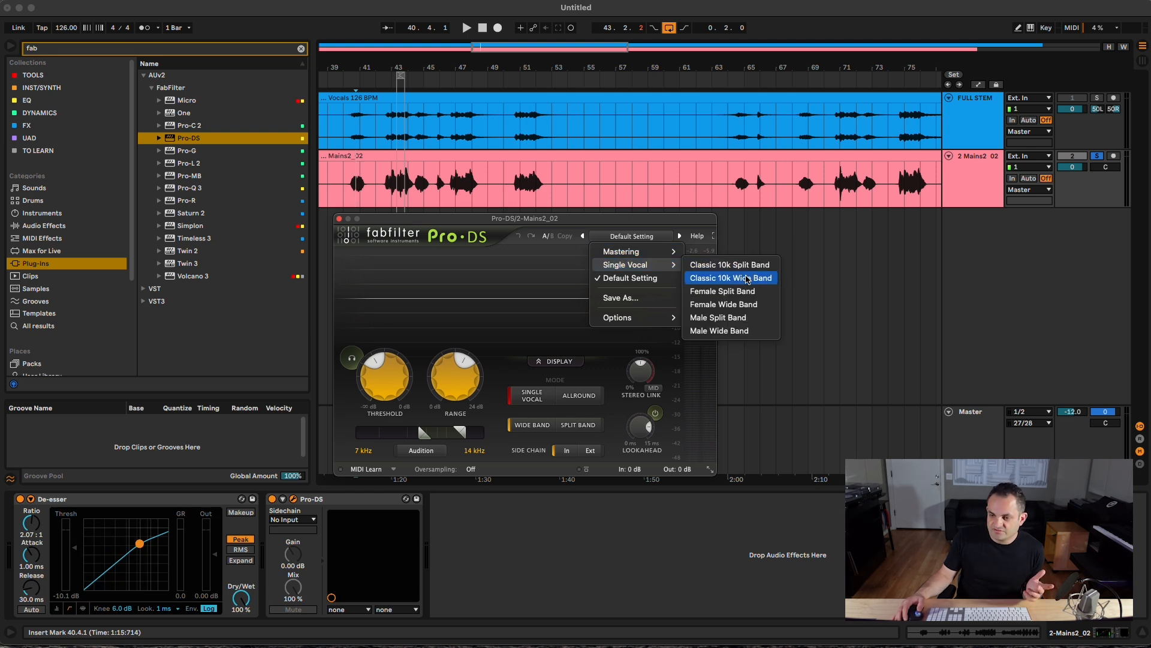
mouse_move(740, 290)
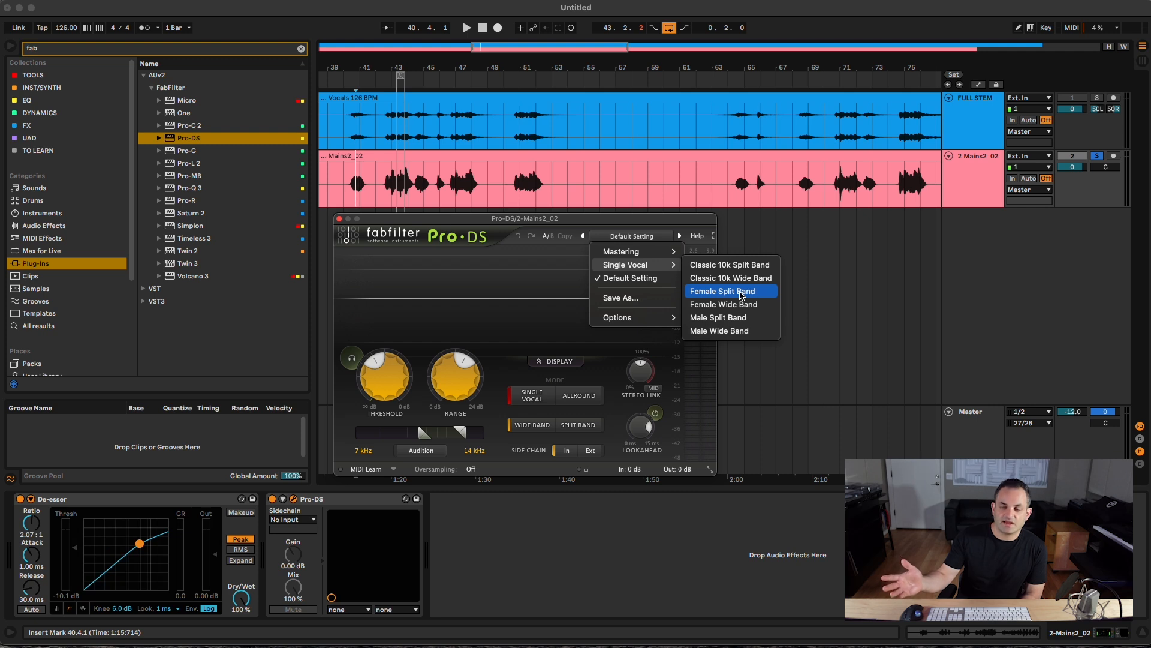
mouse_move(730, 331)
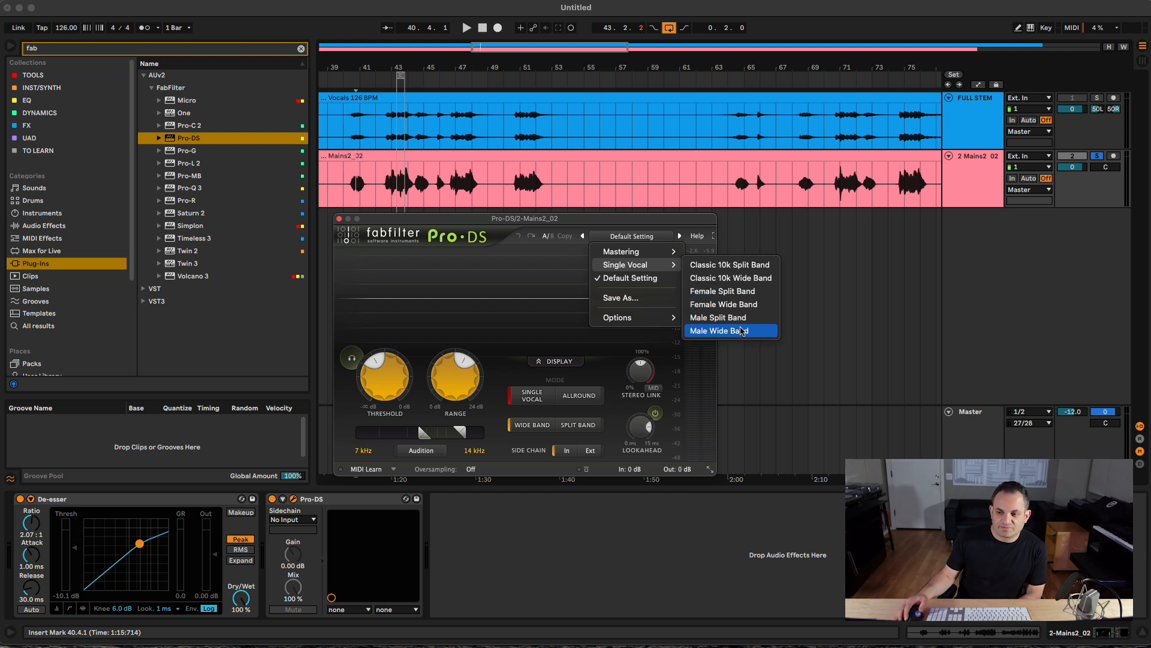
mouse_move(730, 290)
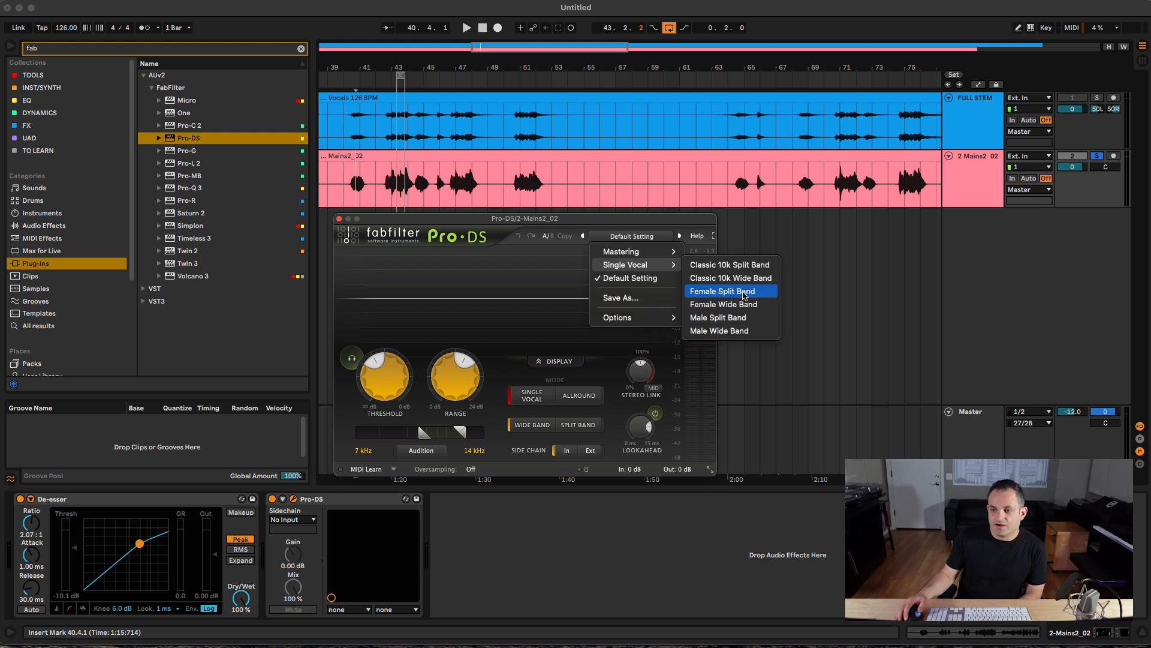
mouse_move(731, 304)
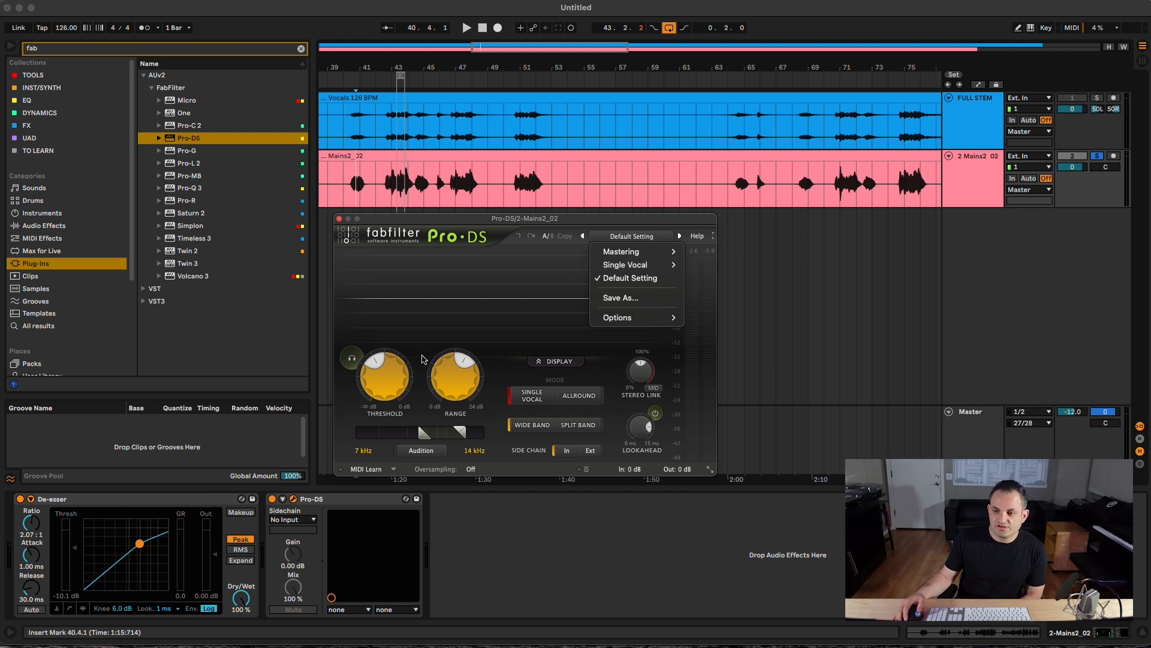
mouse_move(468, 226)
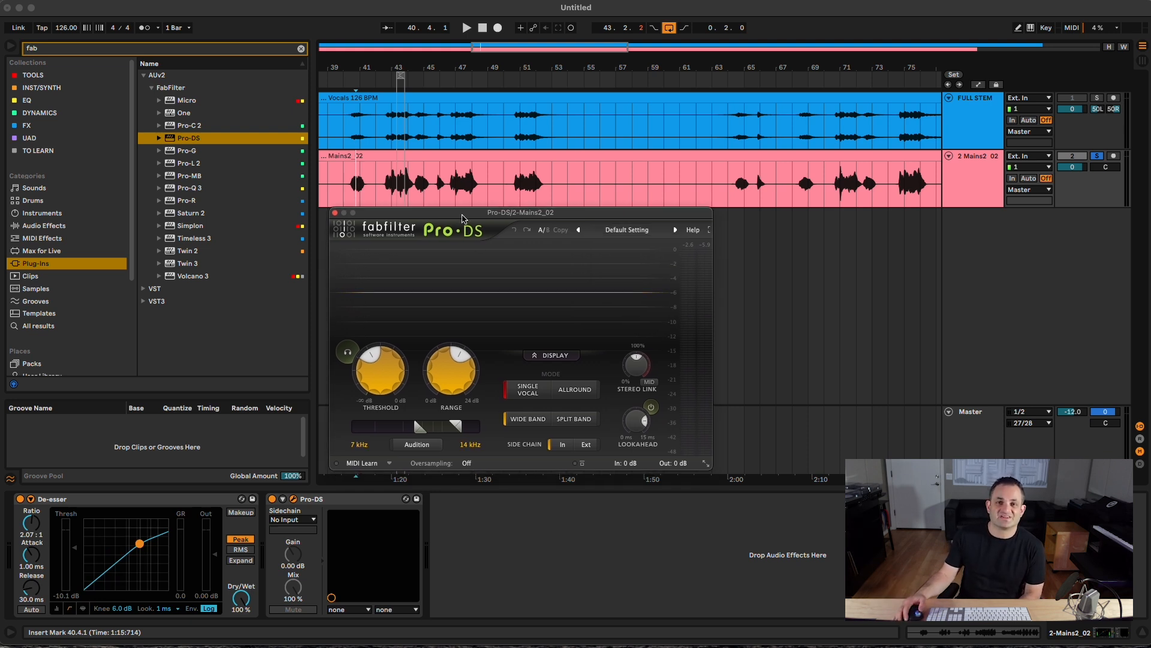
click(626, 230)
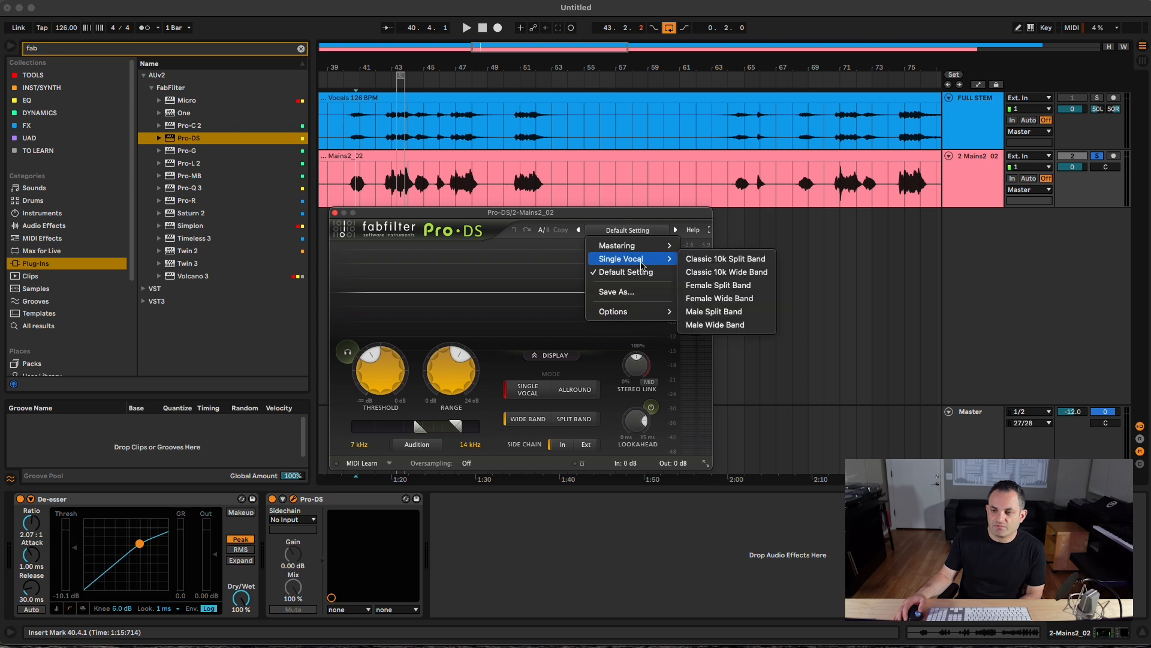
mouse_move(727, 285)
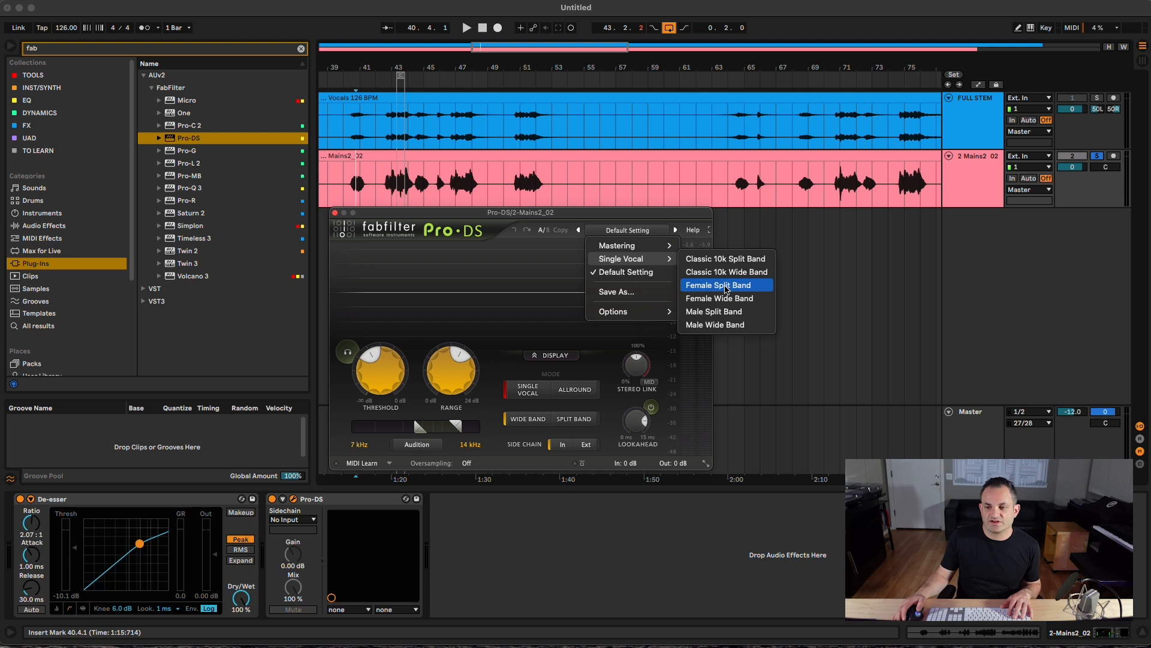
click(719, 299)
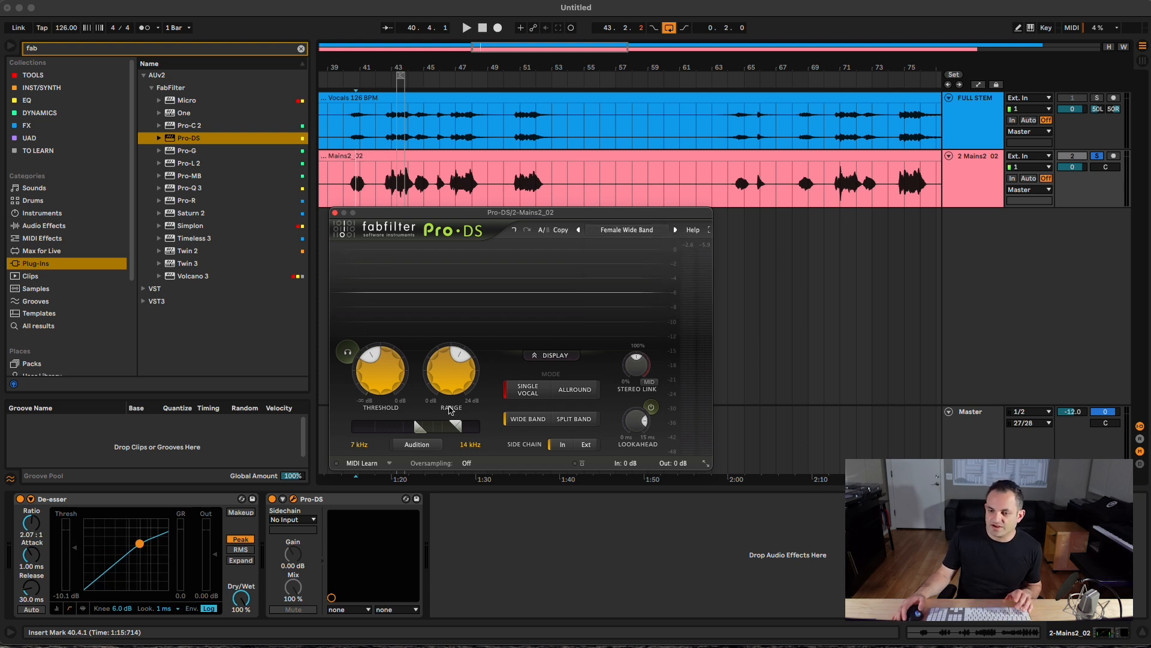
Play the track, audition only the detected sibilance, and switch to the Female Split Band preset
click(465, 27)
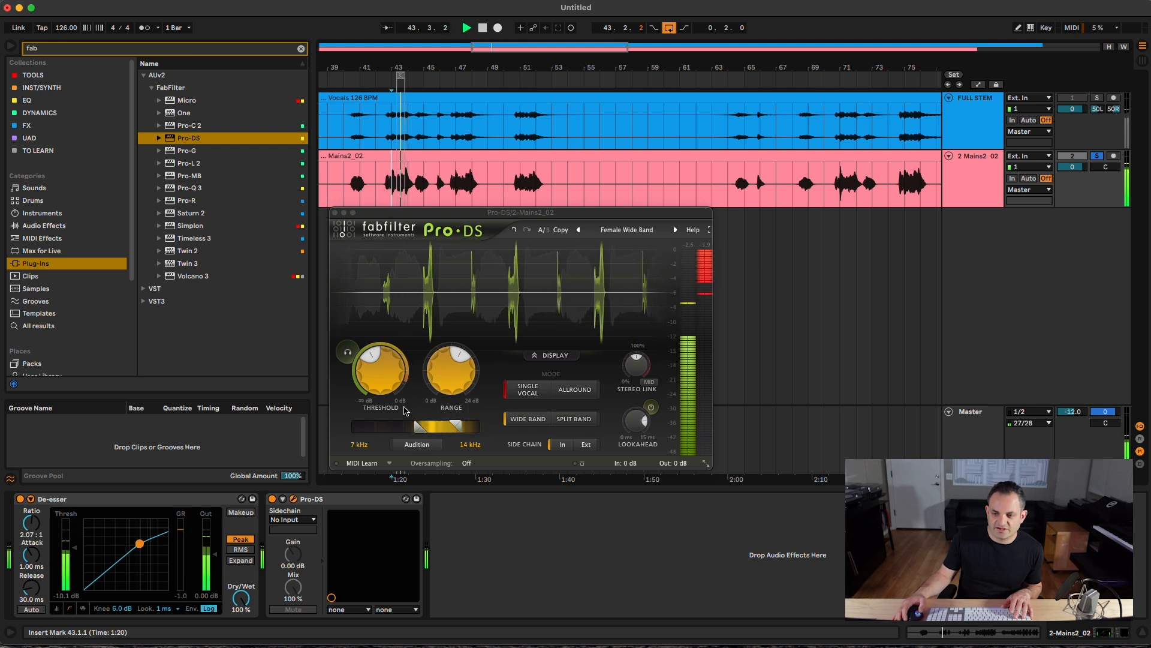
click(417, 444)
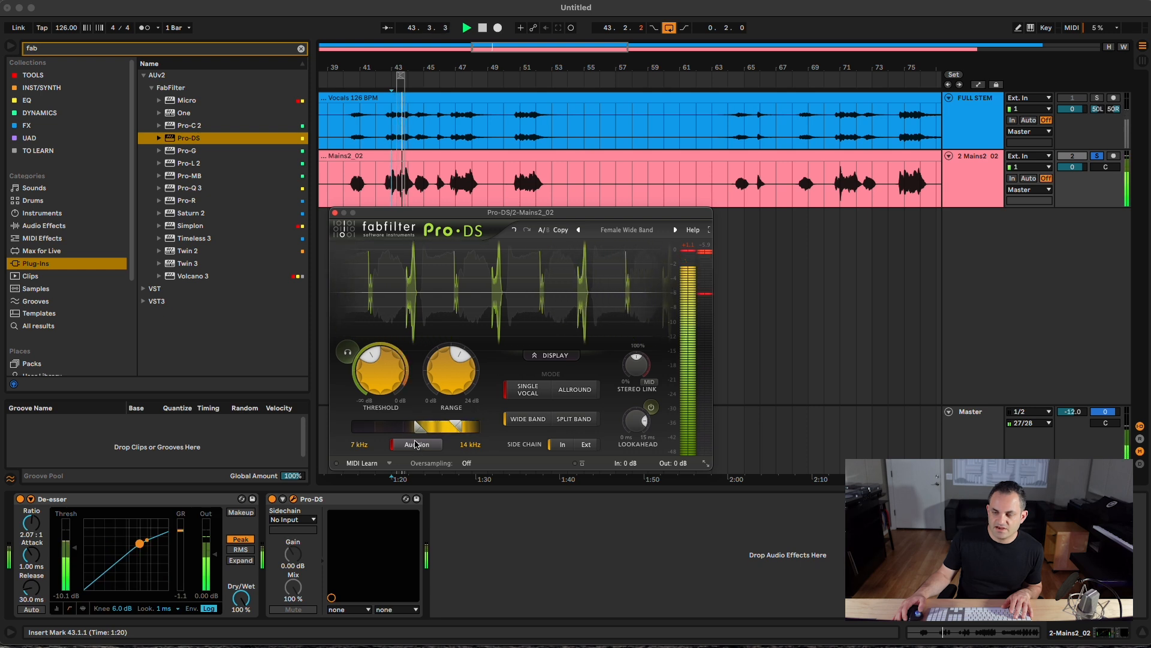
click(416, 444)
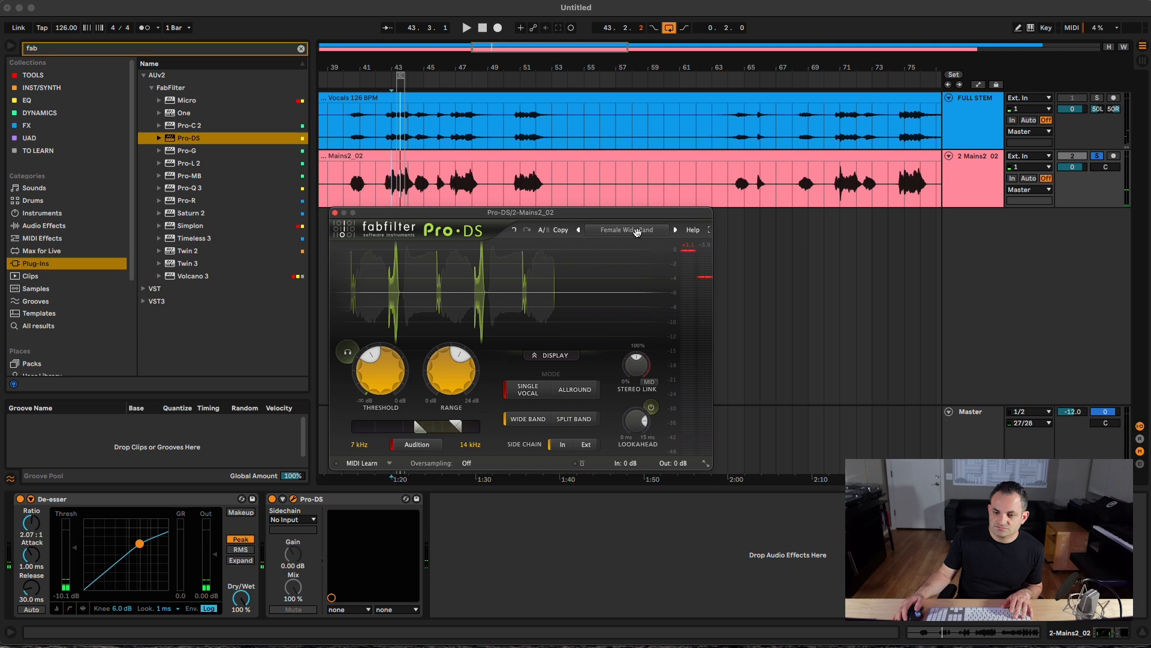
click(626, 230)
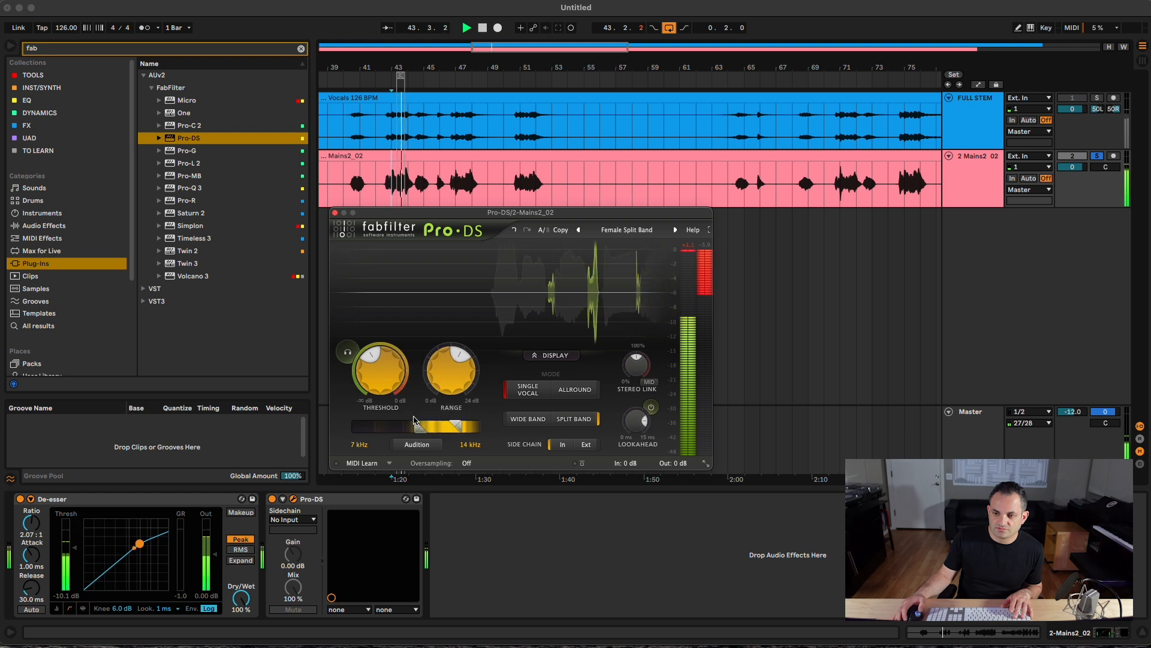
Adjust the threshold and ease the reduction range to about 6.3 dB during playback
drag(380, 370, 380, 349)
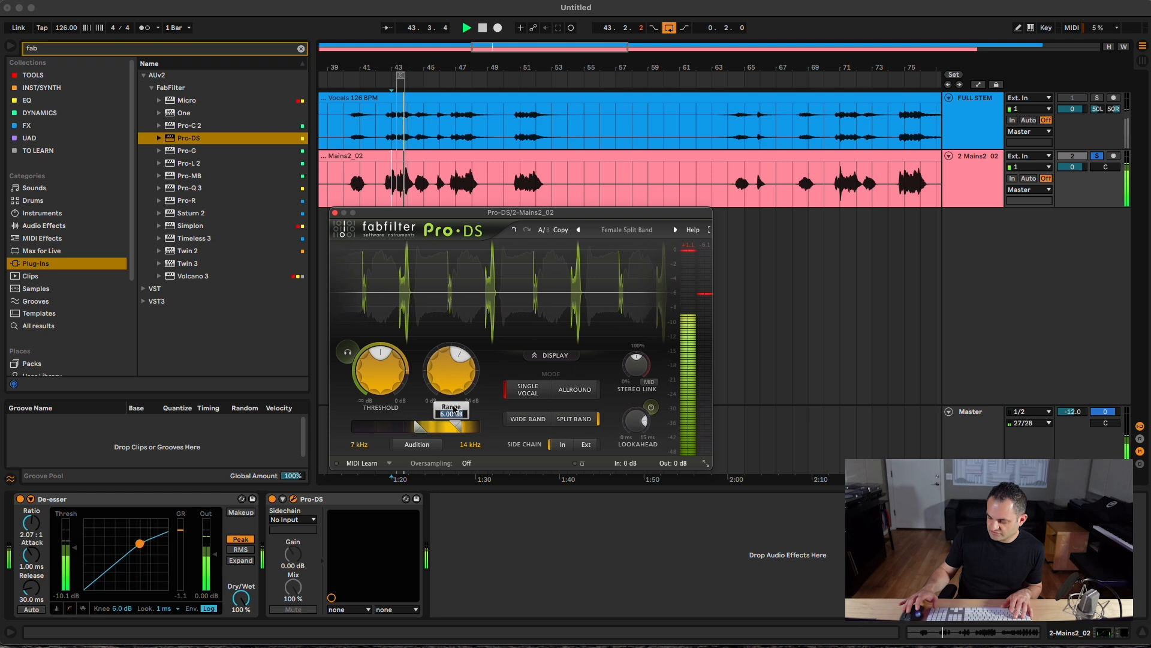
drag(449, 370, 450, 385)
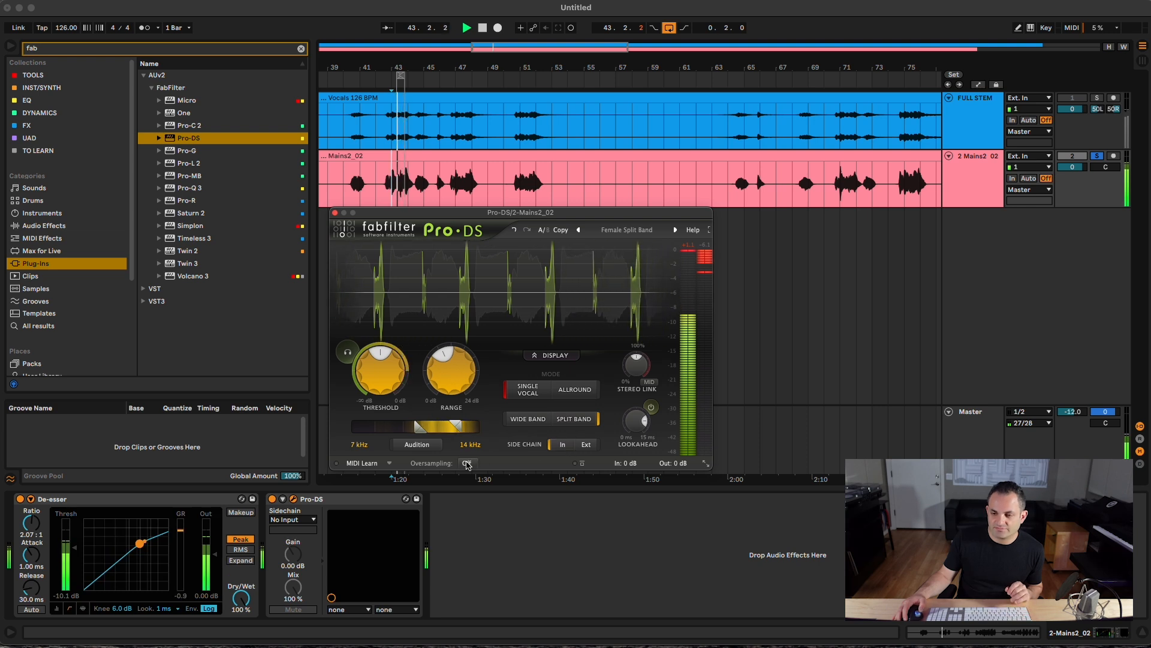
click(468, 463)
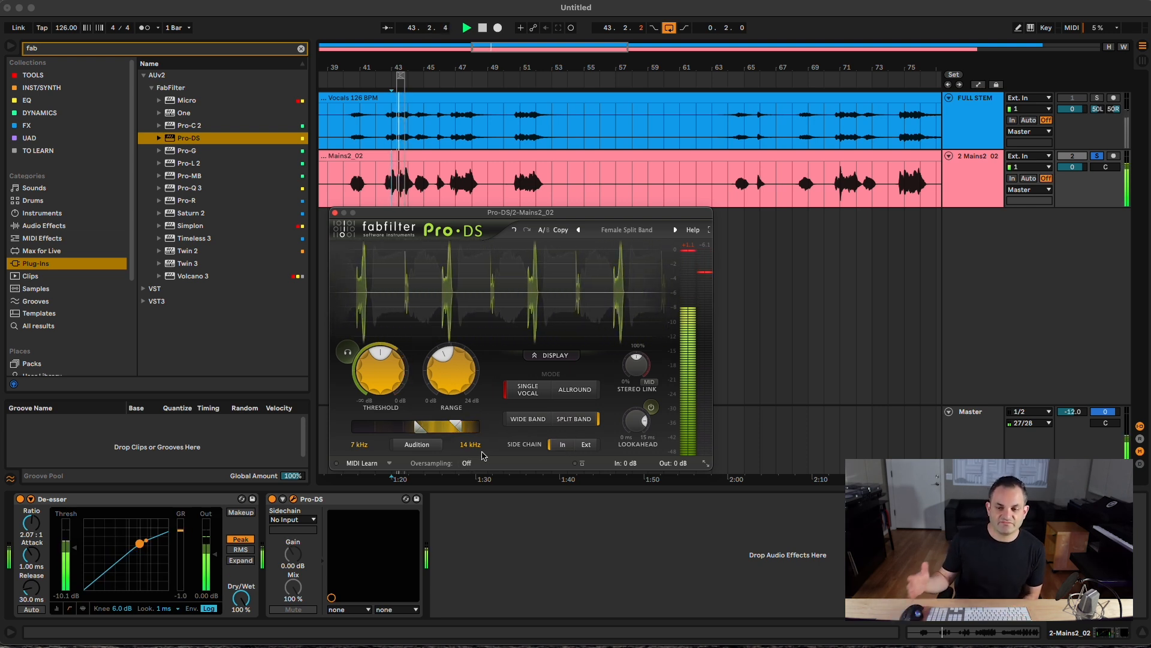
drag(380, 371, 380, 360)
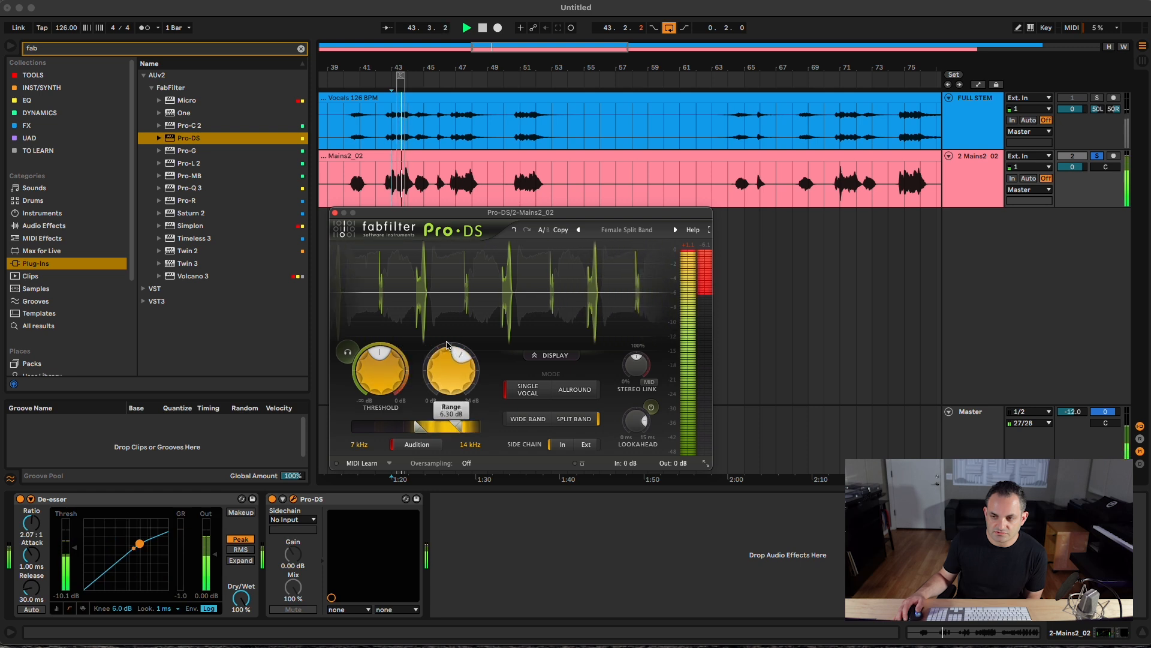
drag(450, 367, 450, 349)
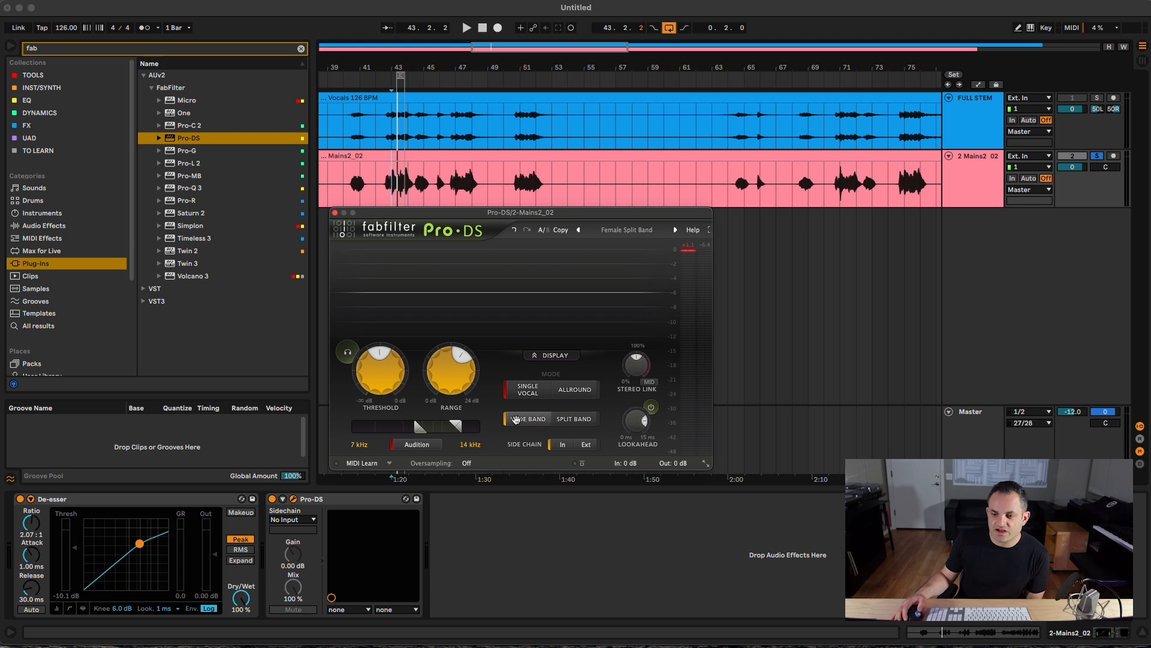
Pull the threshold down to roughly -36 dB and widen the range to about 12 dB
click(528, 419)
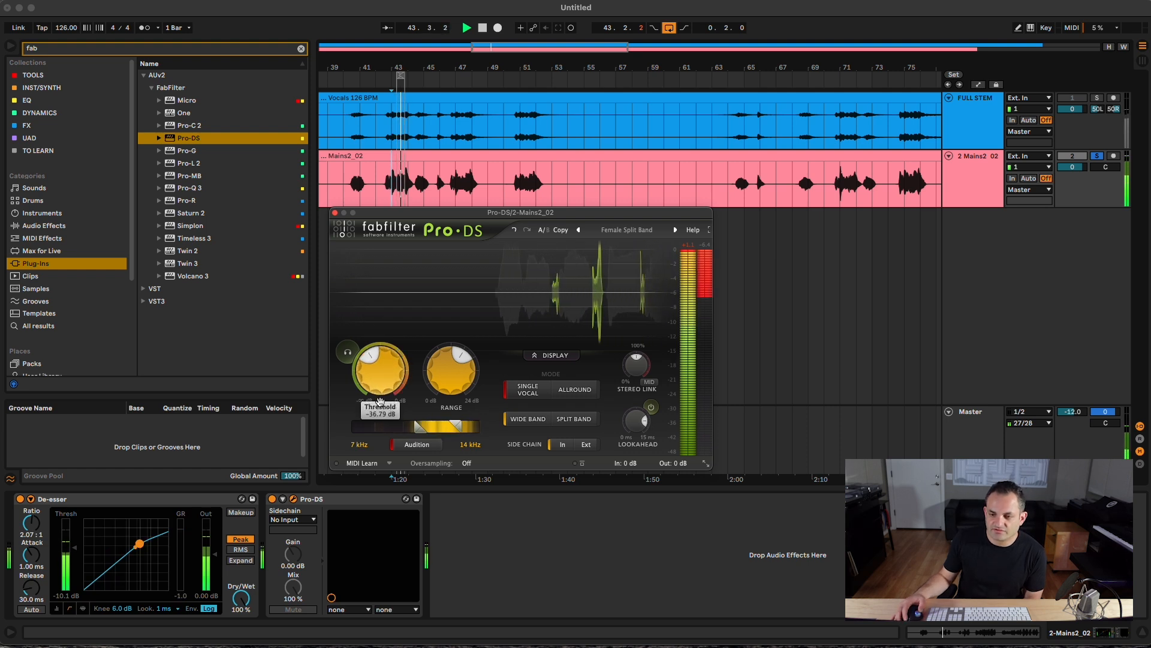
drag(381, 371, 381, 360)
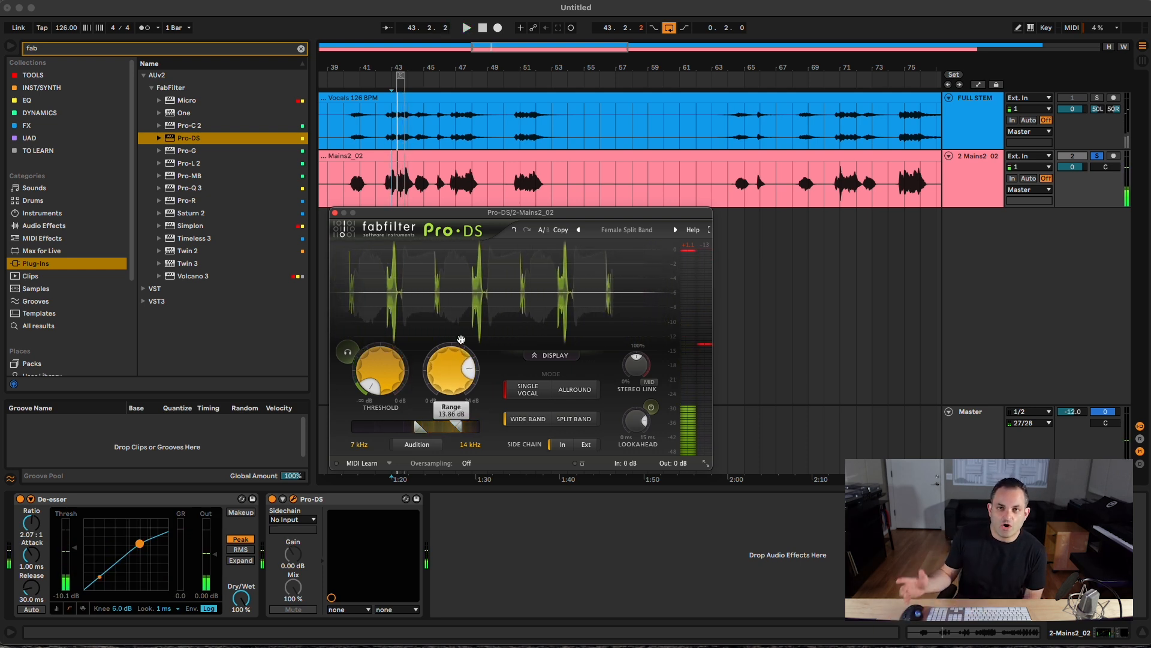
drag(380, 370, 380, 389)
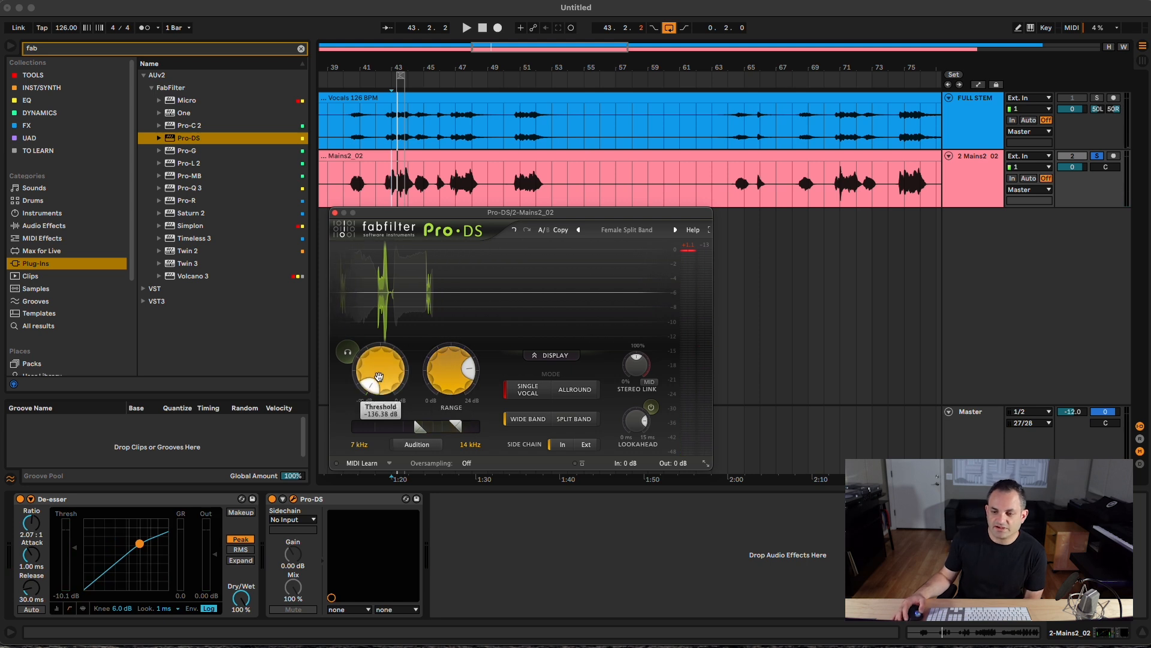